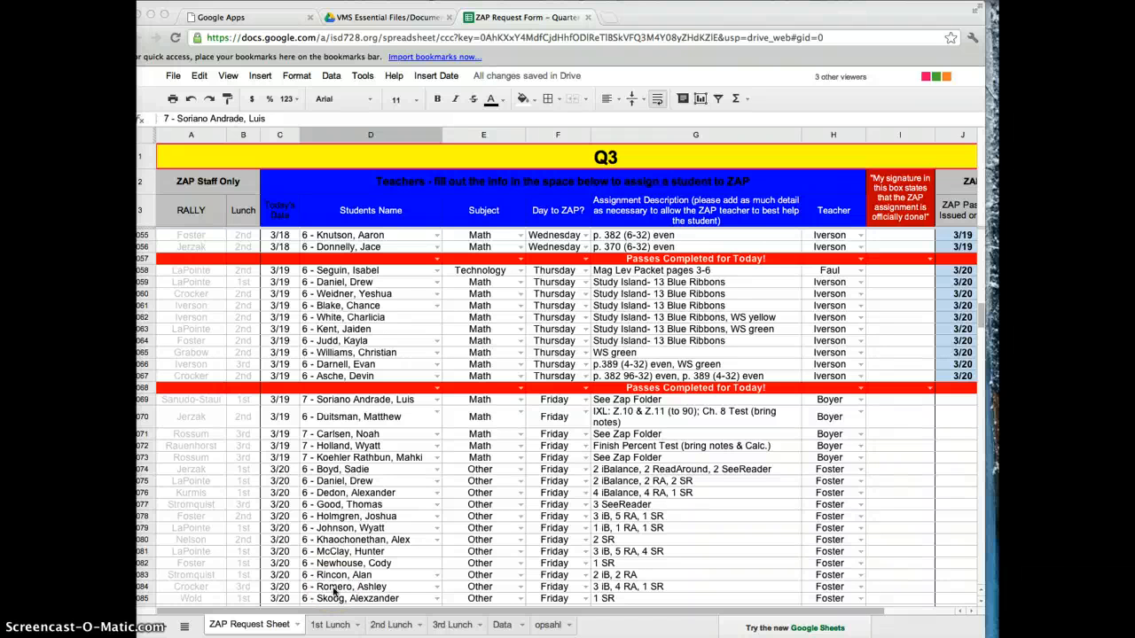
{"action": "mouse_move", "coordinate": [213, 417]}
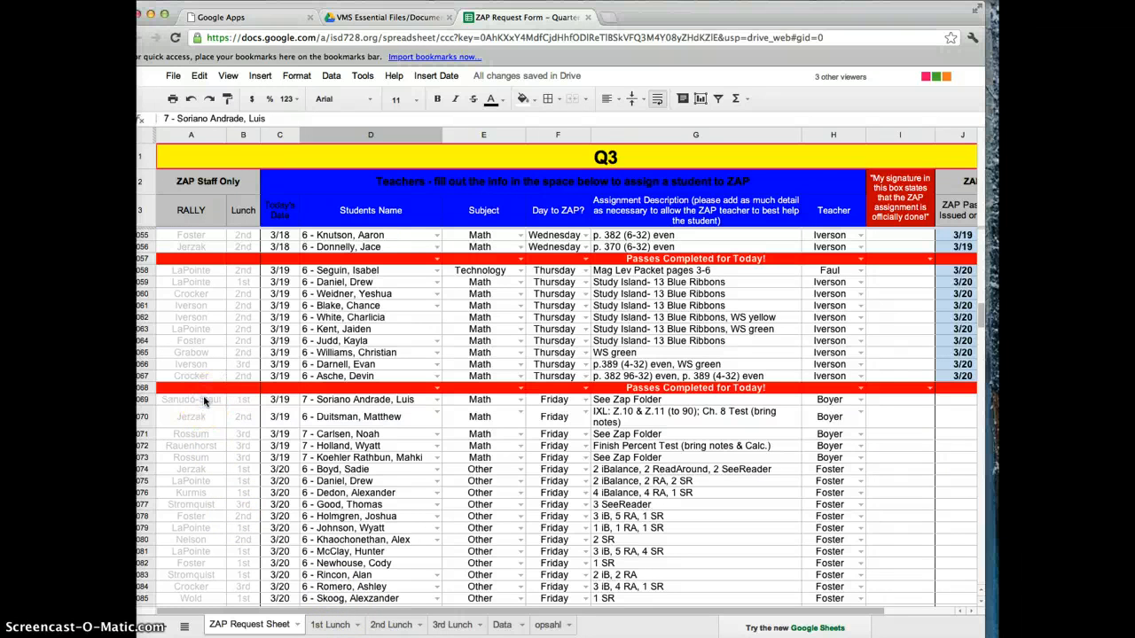
- Review the filled passes for Hales, Rasmusson and Blake before switching to the Data sheet
{"action": "left_click", "coordinate": [191, 399]}
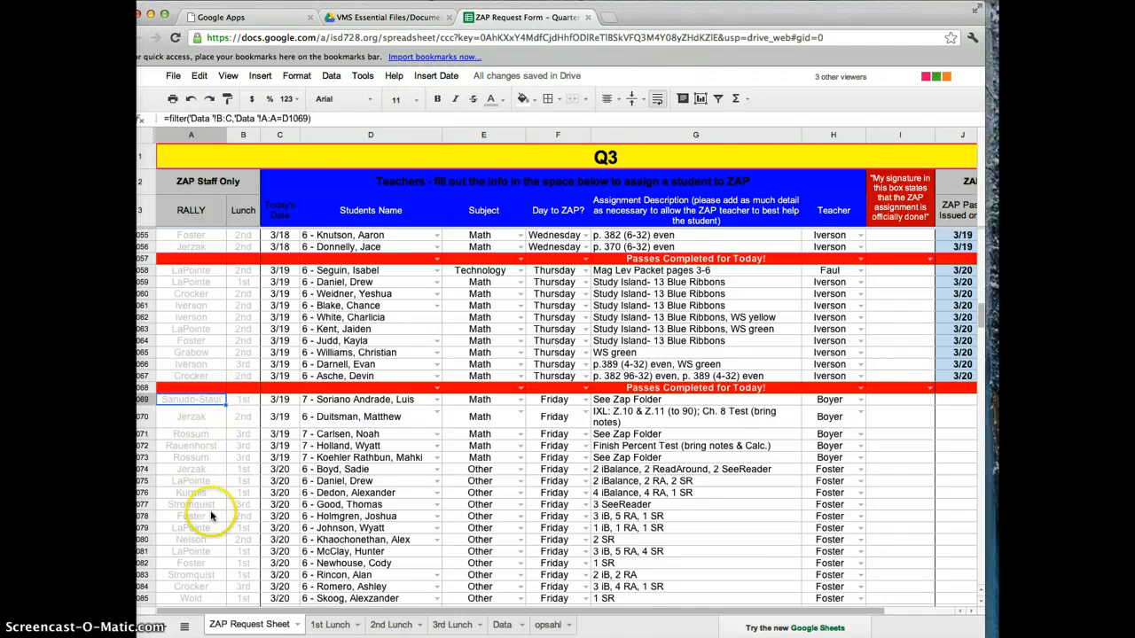
{"action": "mouse_move", "coordinate": [252, 516]}
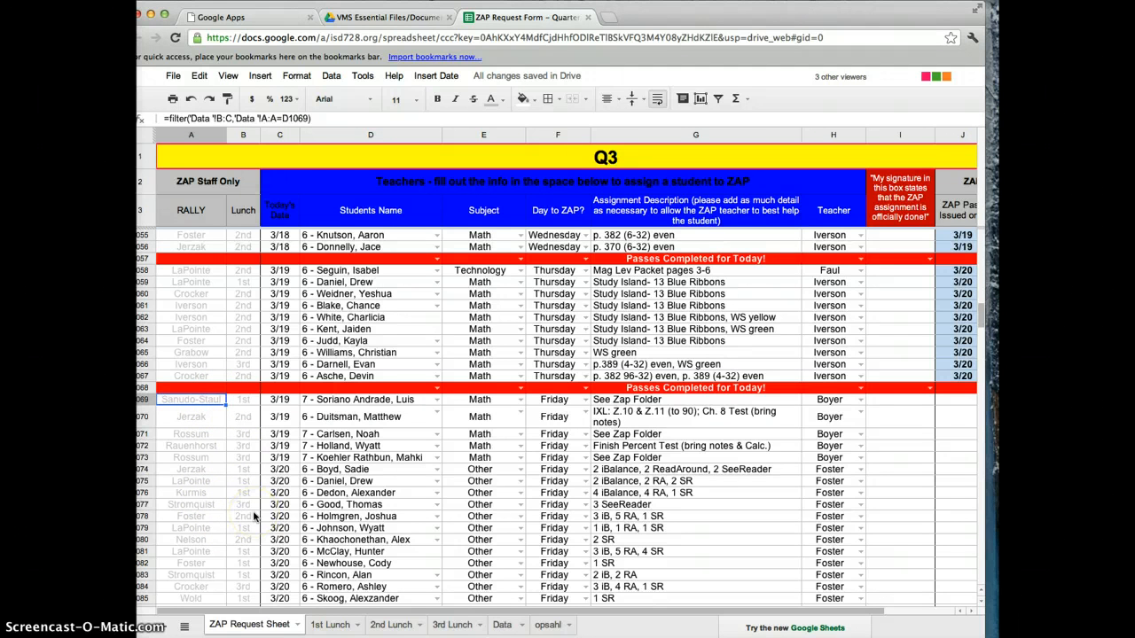
{"action": "mouse_move", "coordinate": [255, 518]}
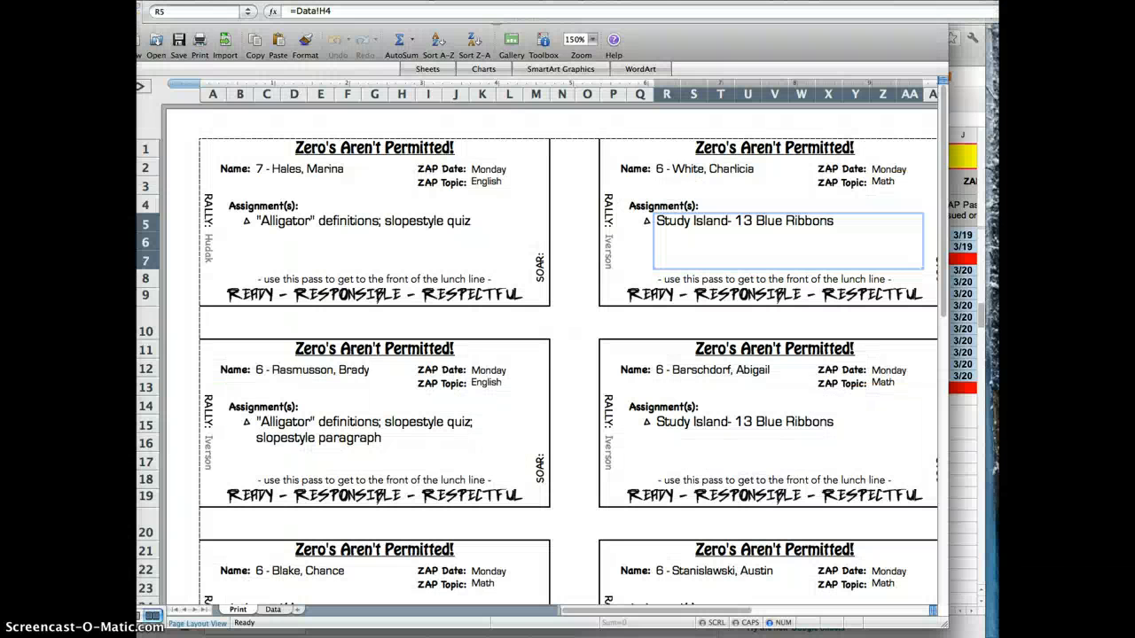
{"action": "scroll", "scroll_direction": "down", "scroll_amount": 3}
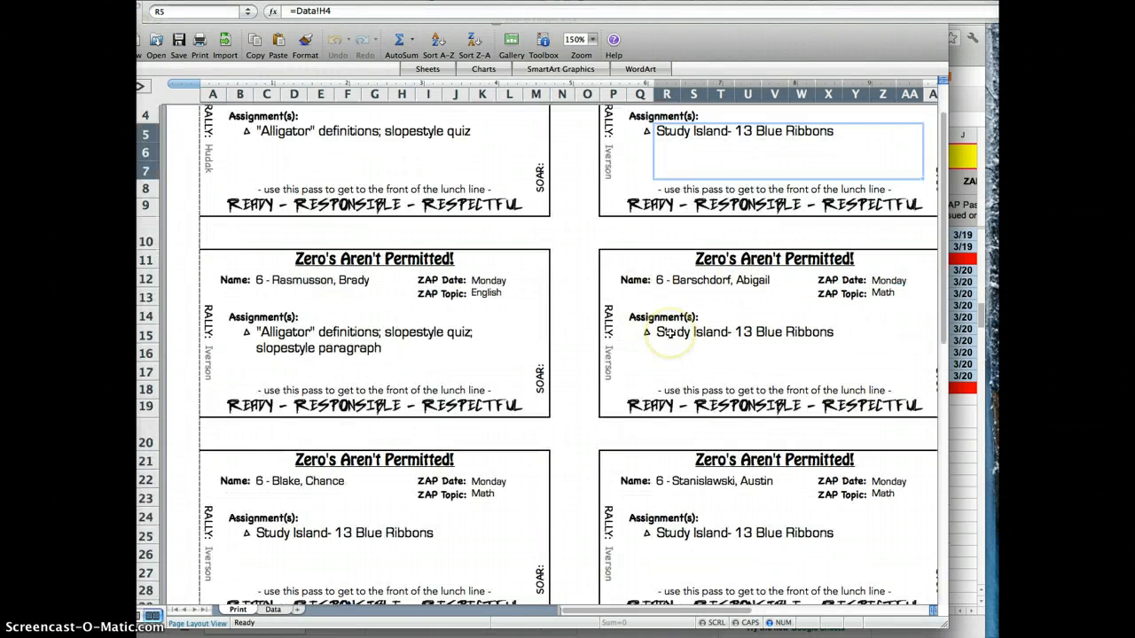
{"action": "scroll", "scroll_direction": "down", "scroll_amount": 3}
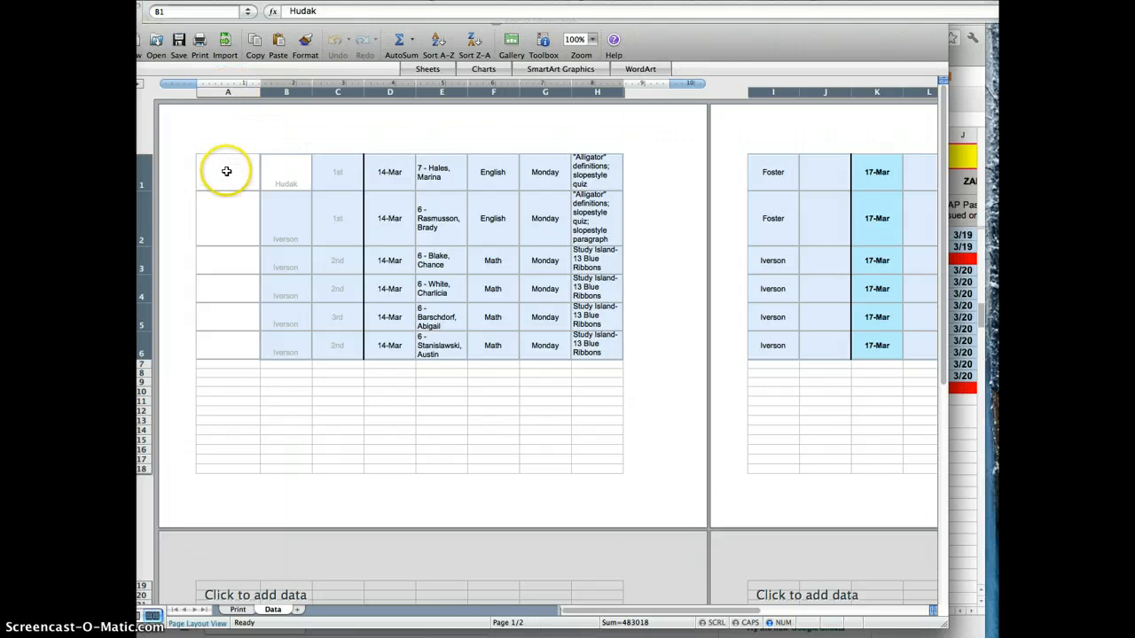
{"action": "mouse_move", "coordinate": [238, 346]}
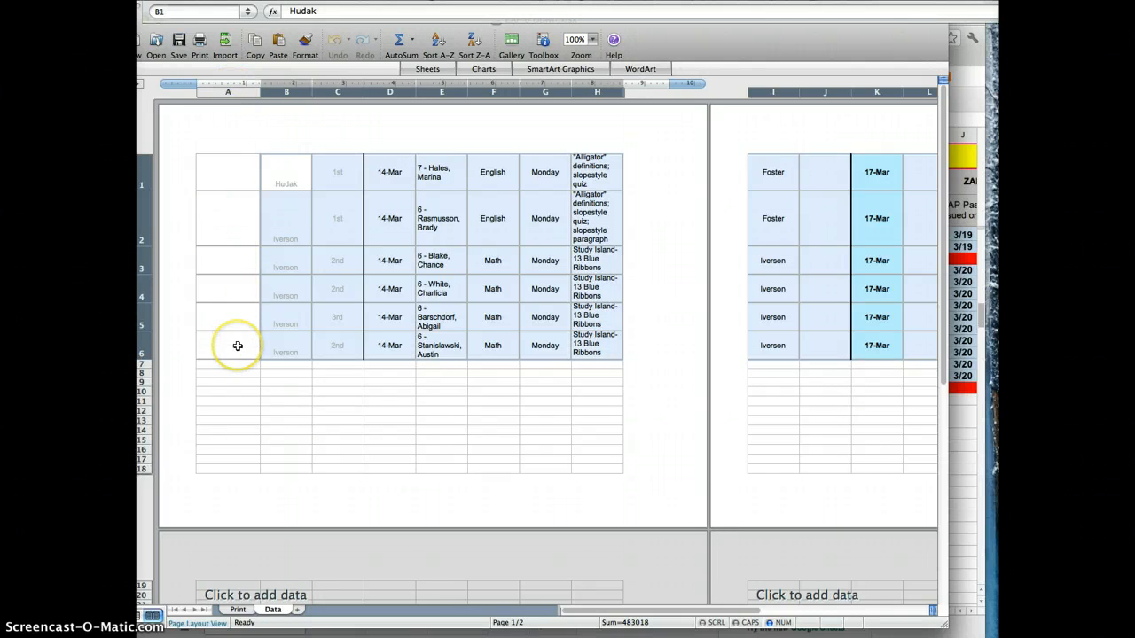
{"action": "mouse_move", "coordinate": [234, 211]}
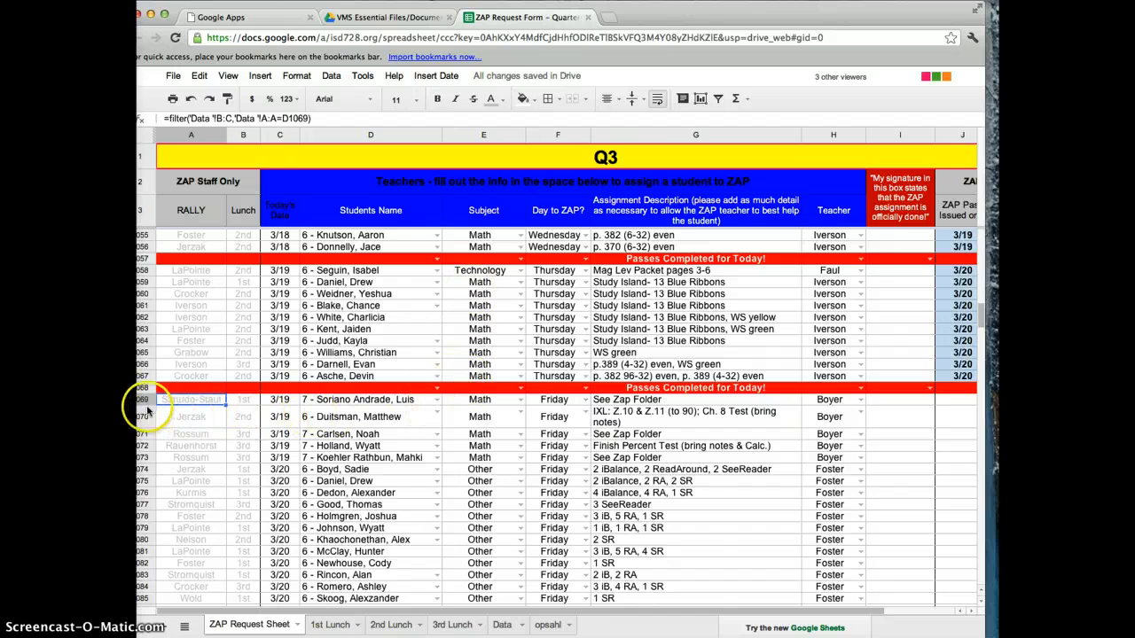
{"action": "left_click", "coordinate": [142, 399]}
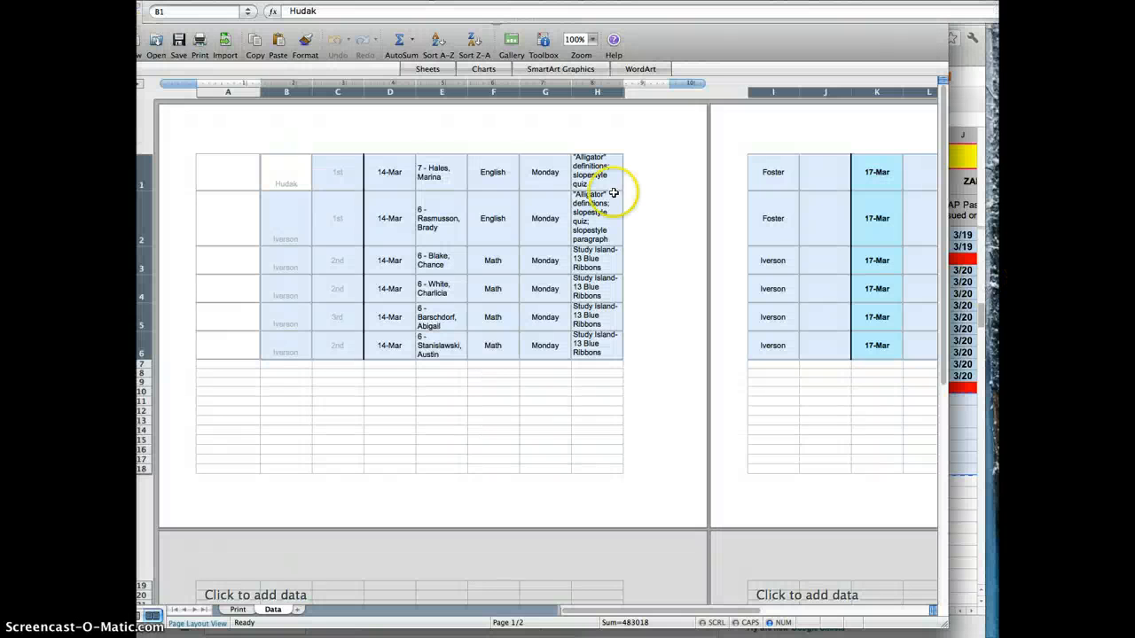
{"action": "mouse_move", "coordinate": [262, 172]}
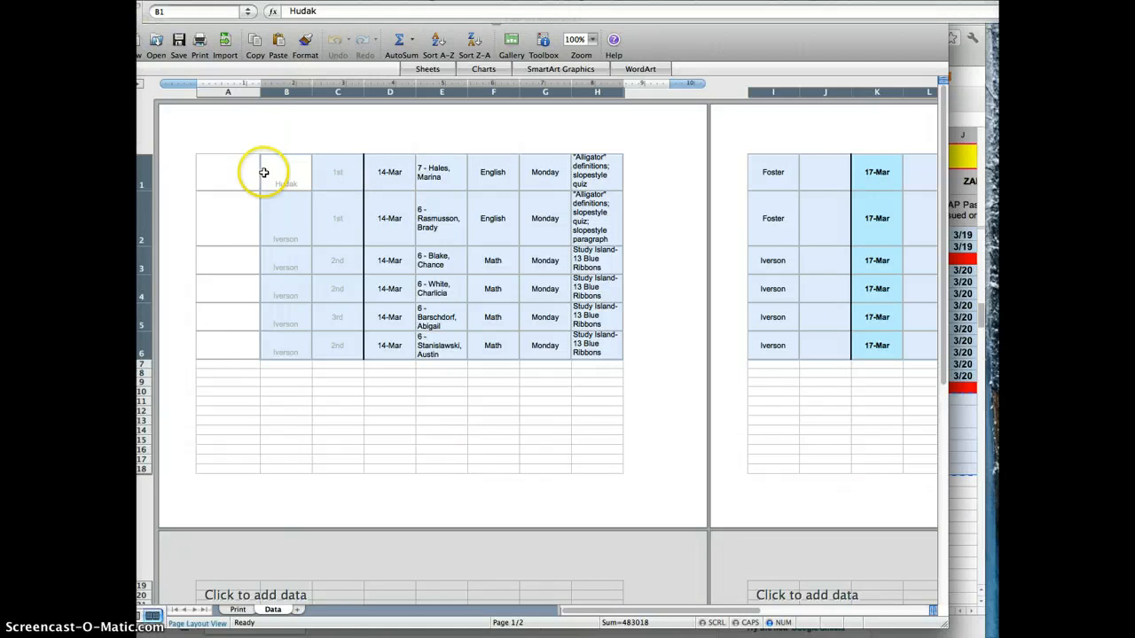
- Paste the six Friday ZAP rows over the Monday rows starting at cell A1
{"action": "left_click", "coordinate": [286, 172]}
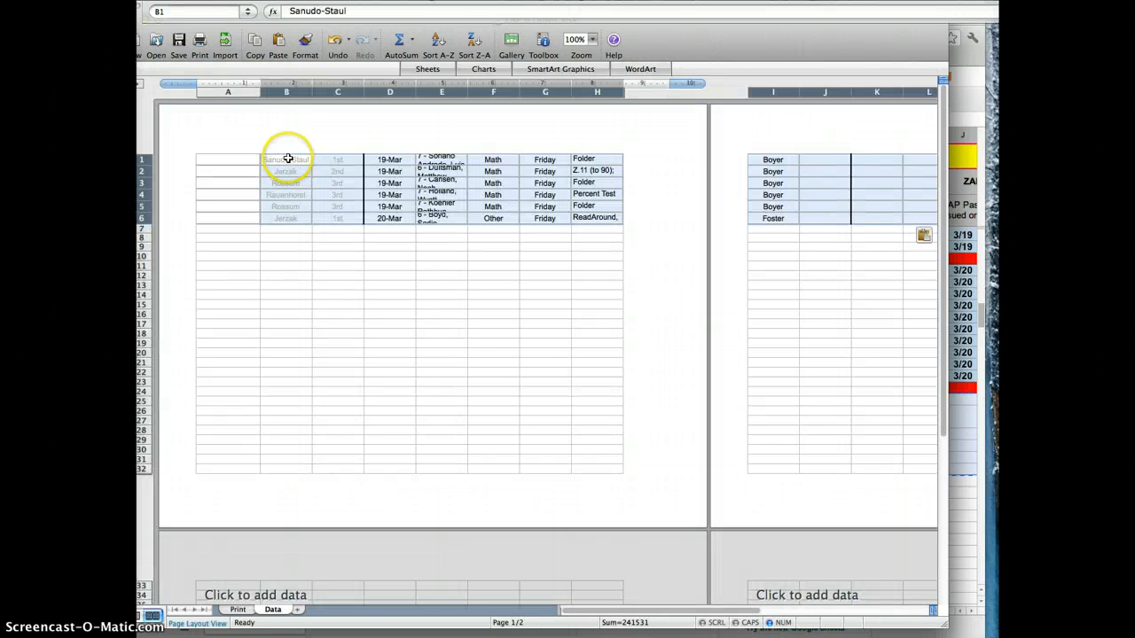
{"action": "mouse_move", "coordinate": [674, 216]}
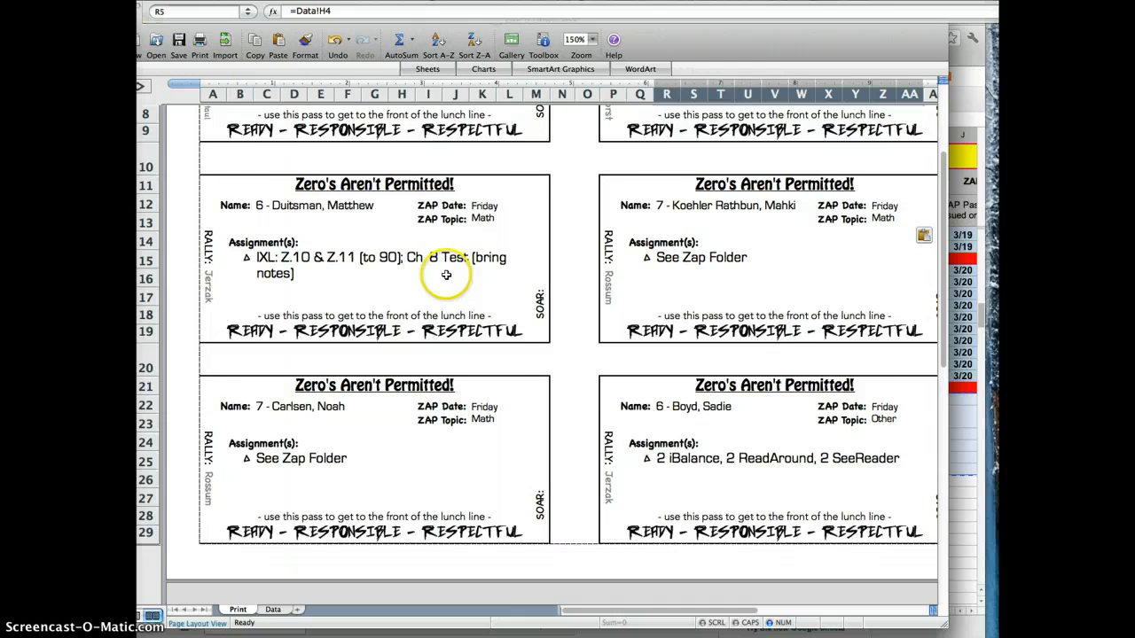
{"action": "scroll", "scroll_direction": "up", "scroll_amount": 3}
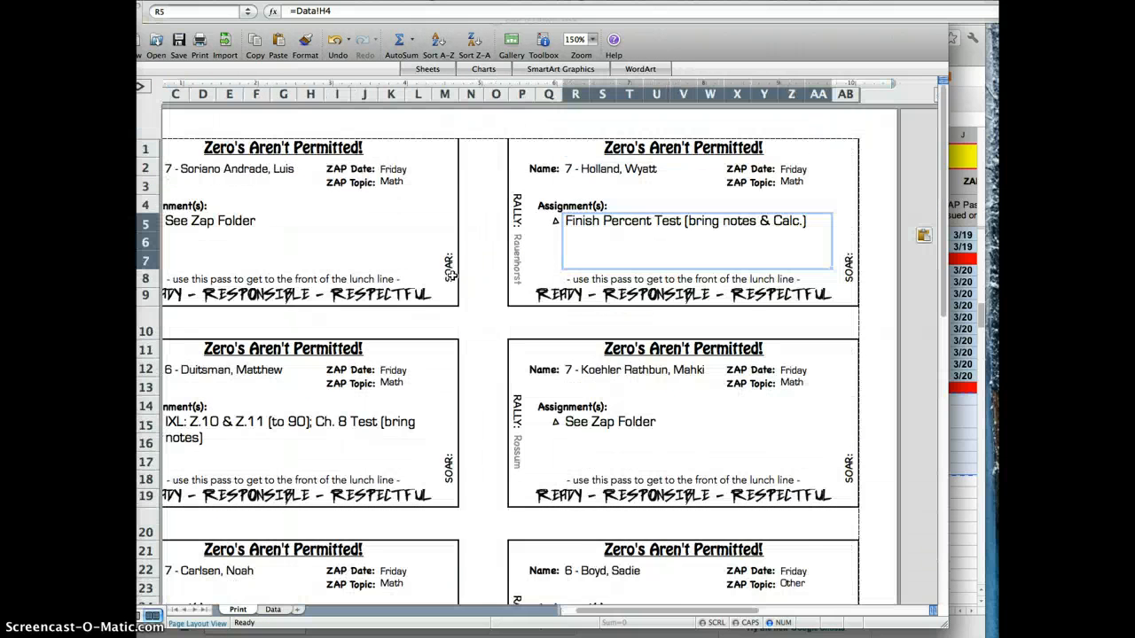
{"action": "scroll", "scroll_direction": "left", "scroll_amount": 3}
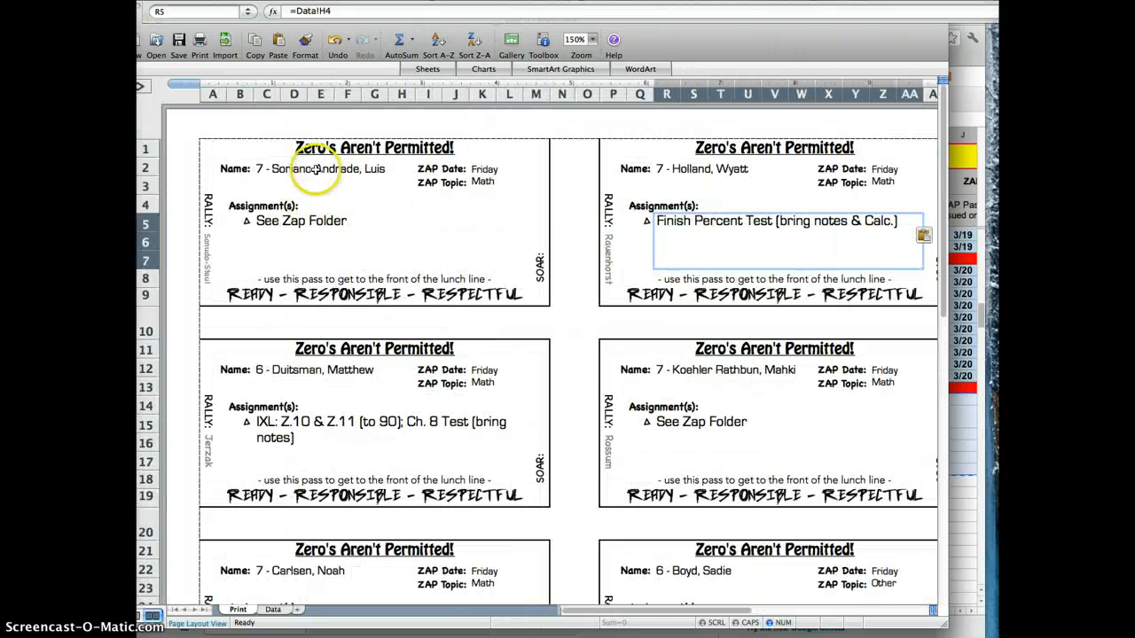
{"action": "scroll", "scroll_direction": "down", "scroll_amount": 3}
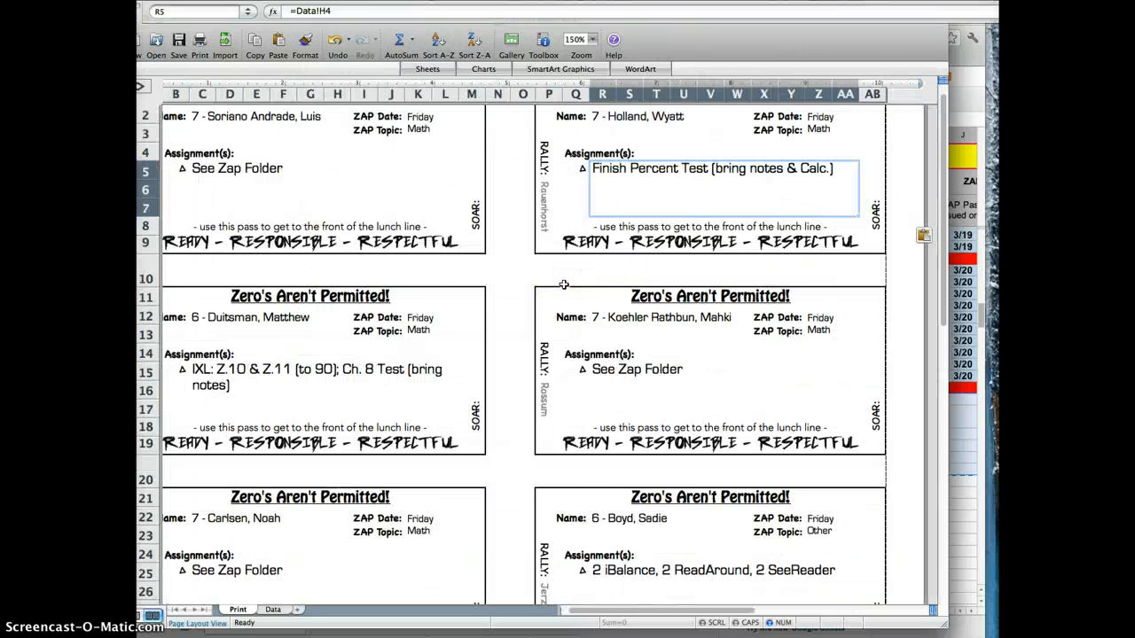
{"action": "scroll", "scroll_direction": "down", "scroll_amount": 3}
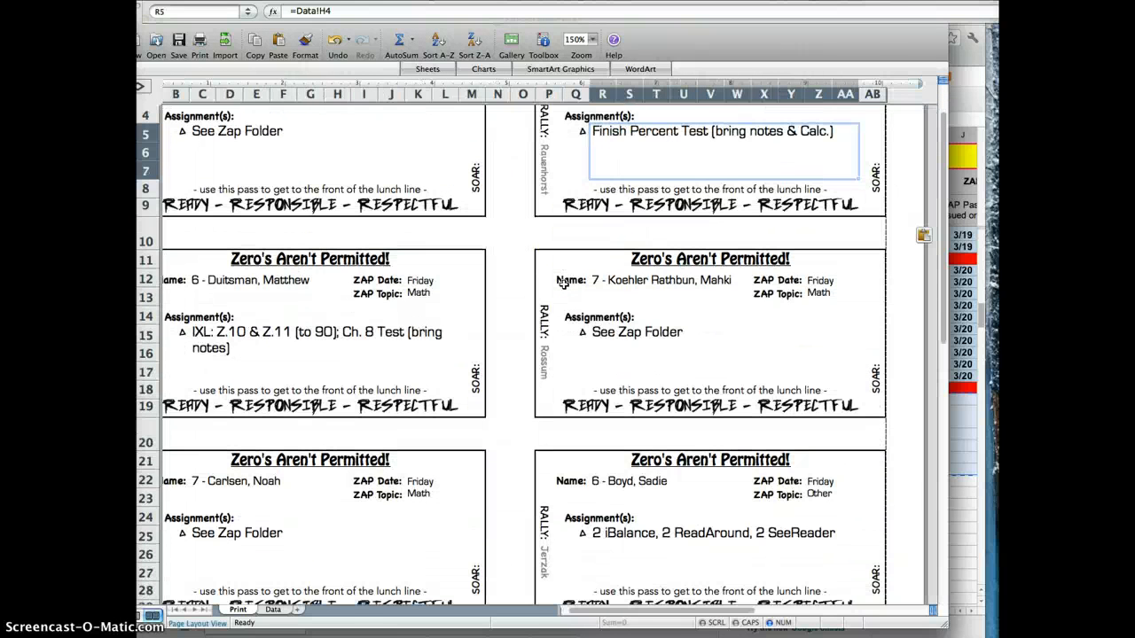
{"action": "scroll", "scroll_direction": "down", "scroll_amount": 3}
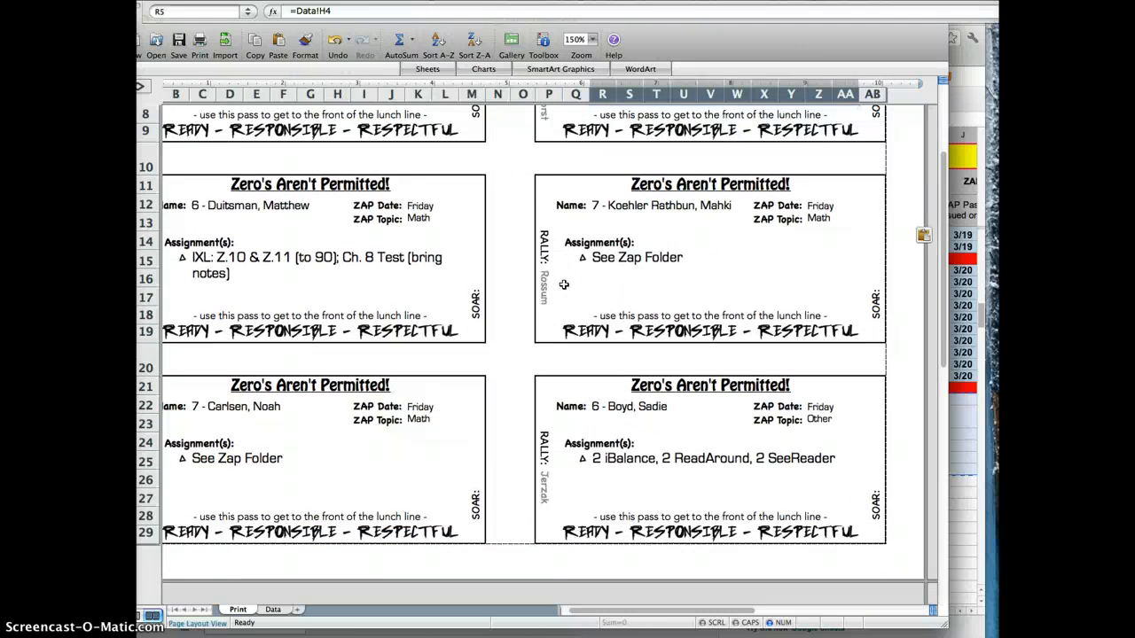
{"action": "mouse_move", "coordinate": [667, 507]}
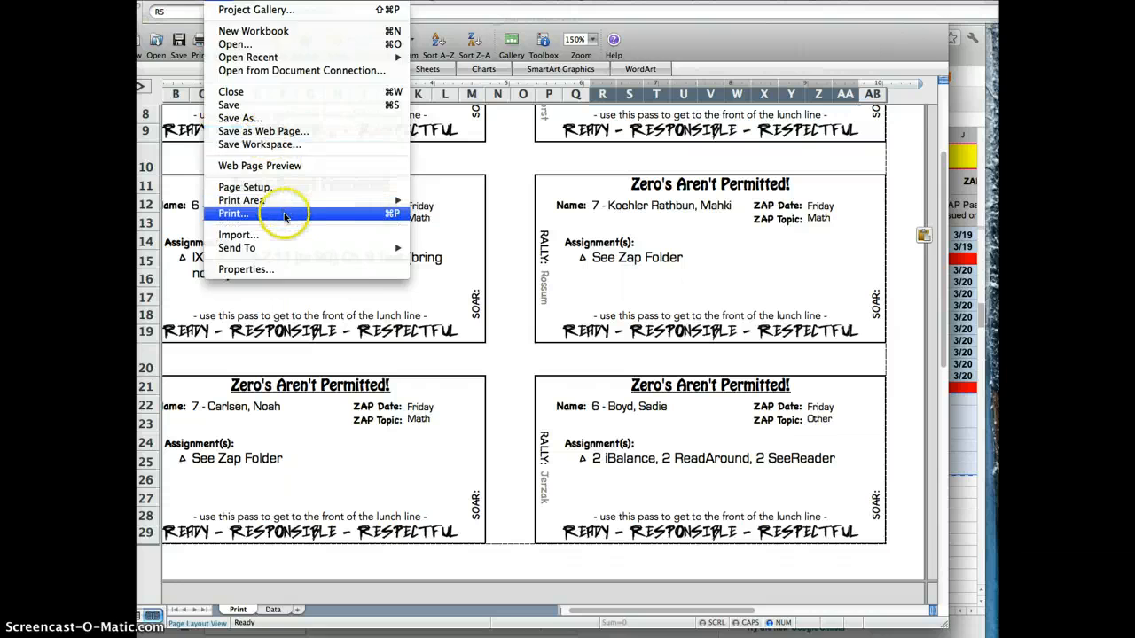
- Print the sheet of six Friday lunch passes via File > Print
{"action": "left_click", "coordinate": [232, 212]}
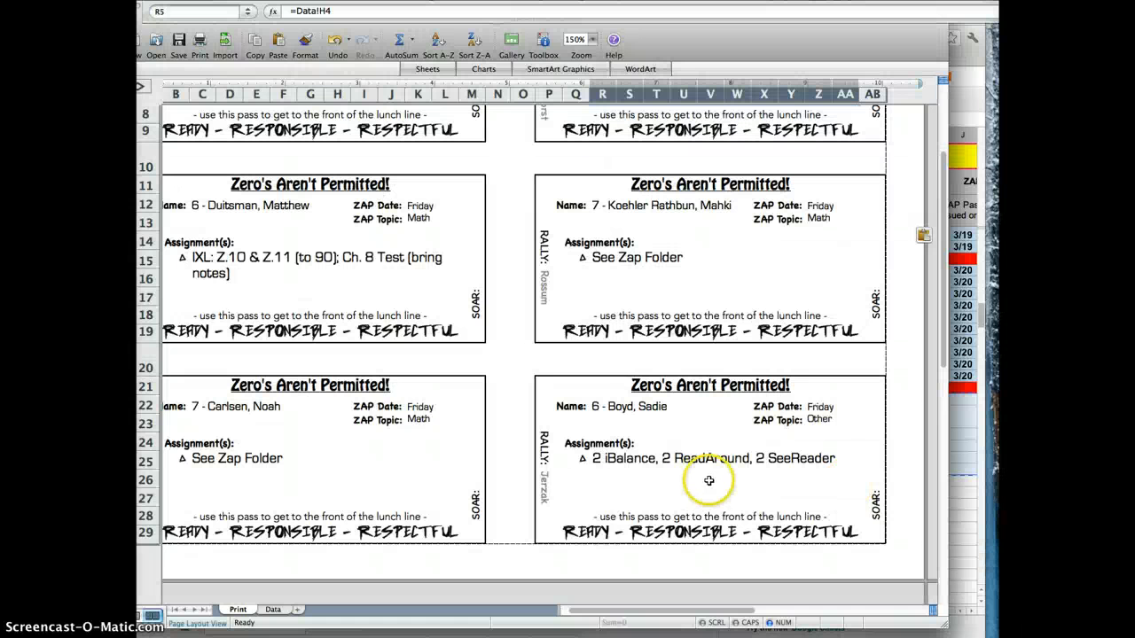
{"action": "mouse_move", "coordinate": [787, 291]}
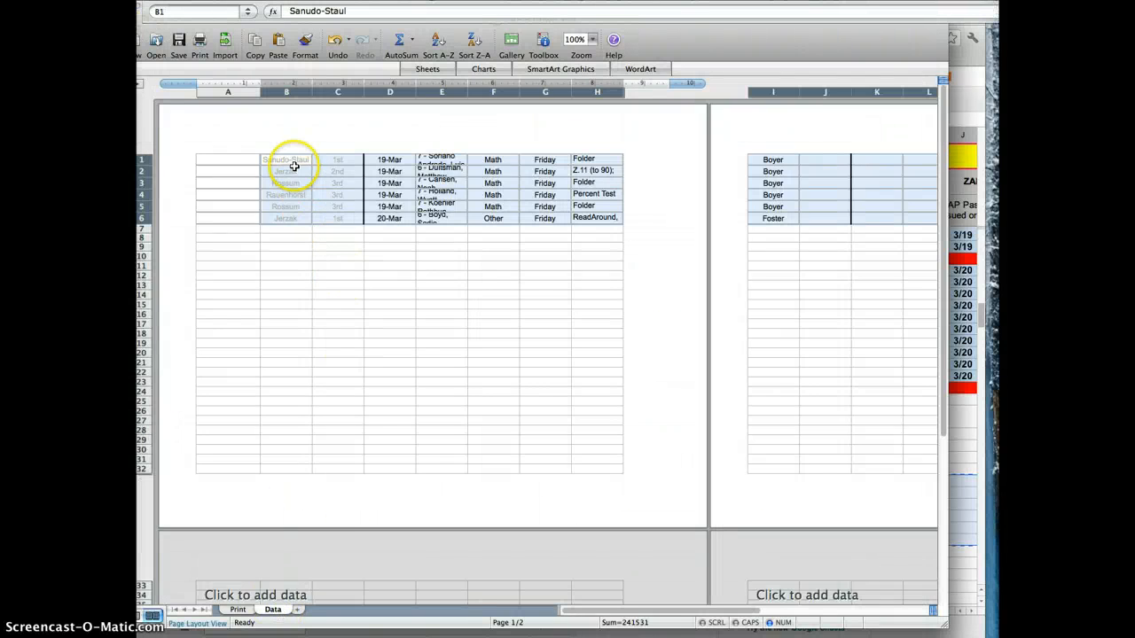
- Paste the next batch of rows at A1 so passes show Dedon, Johnson, Good and Khaochonethan
{"action": "left_click", "coordinate": [285, 159]}
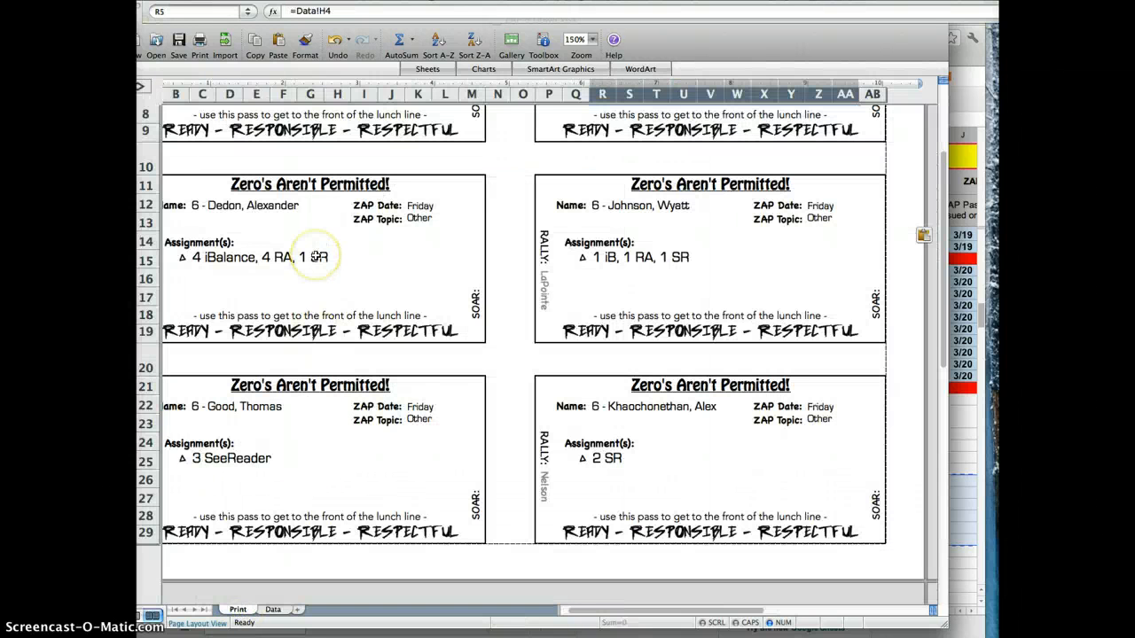
{"action": "mouse_move", "coordinate": [318, 264]}
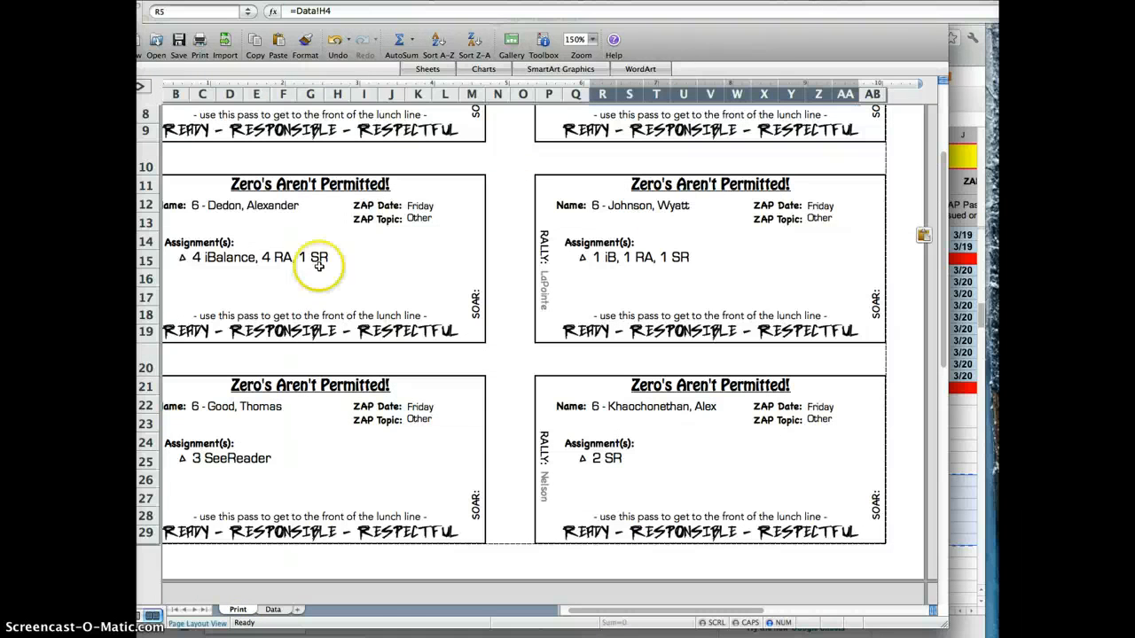